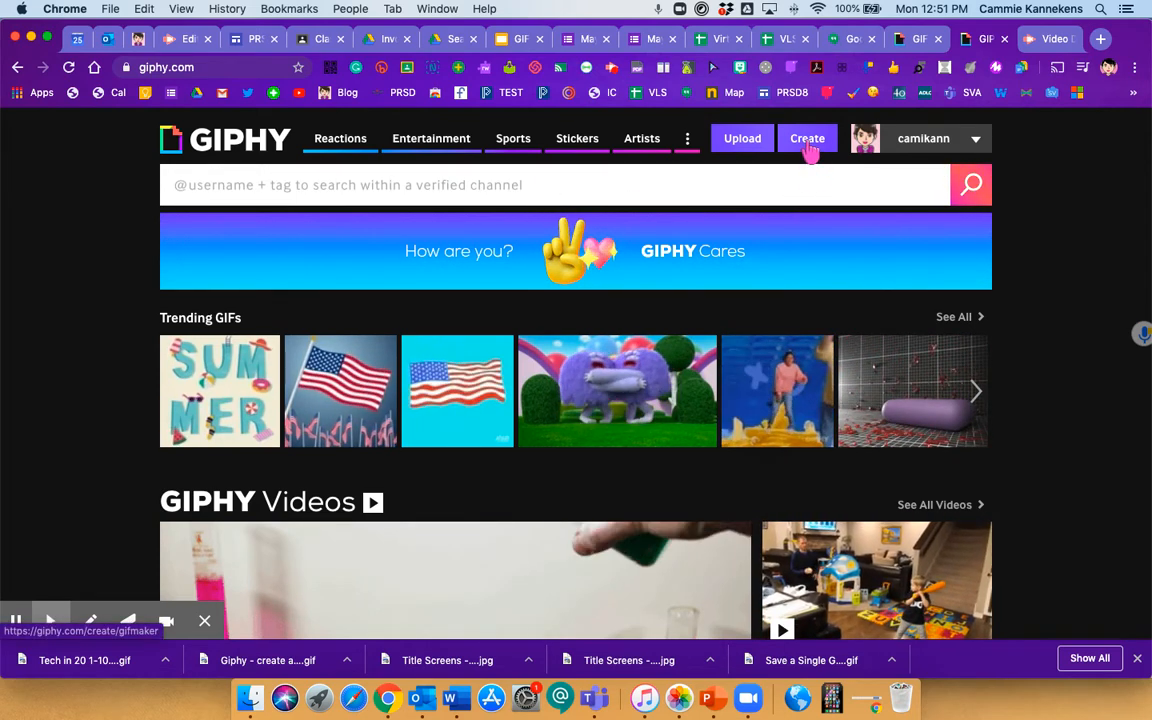
Go to the GIF Maker start page via Create in the GIPHY header.
click(808, 138)
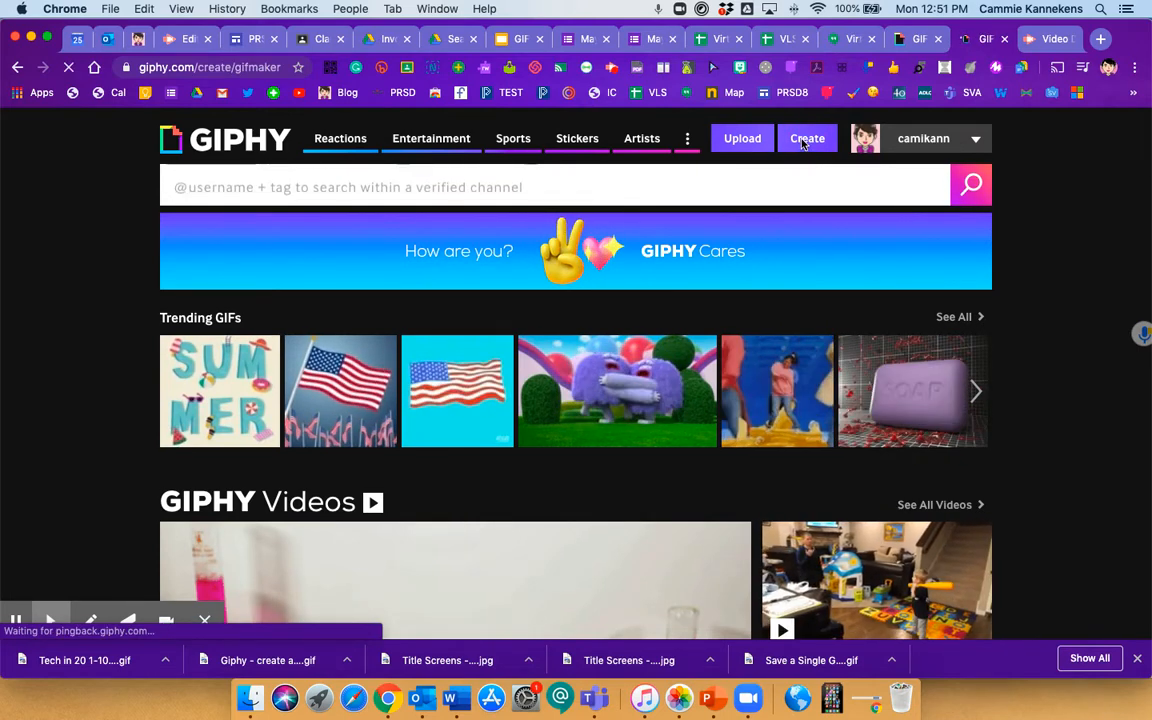
click(808, 138)
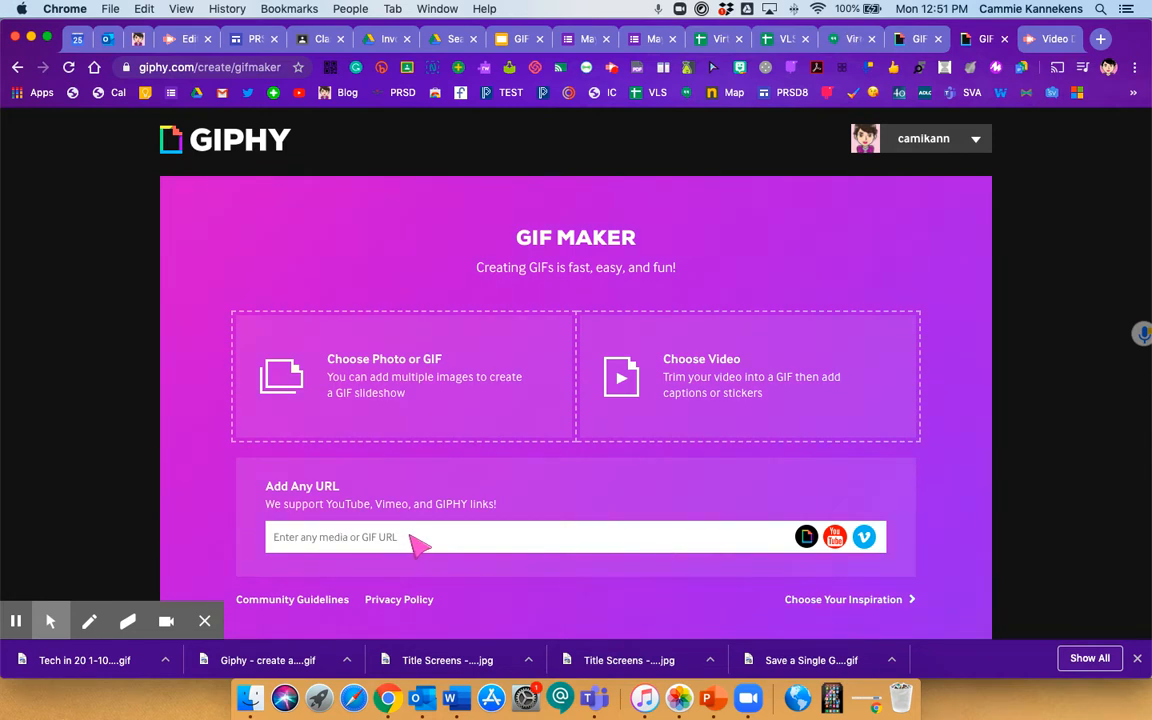
mouse_move(460, 556)
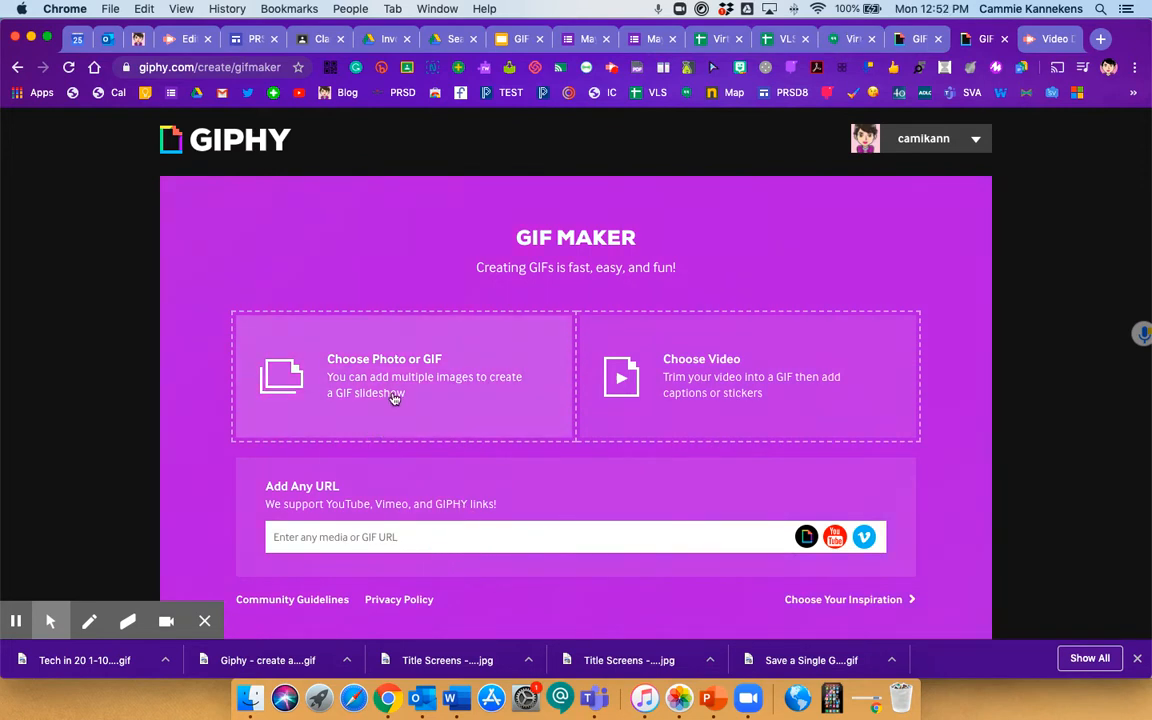
Choose two Tech in 20 title image files from the blog images folder as slideshow photos.
click(396, 376)
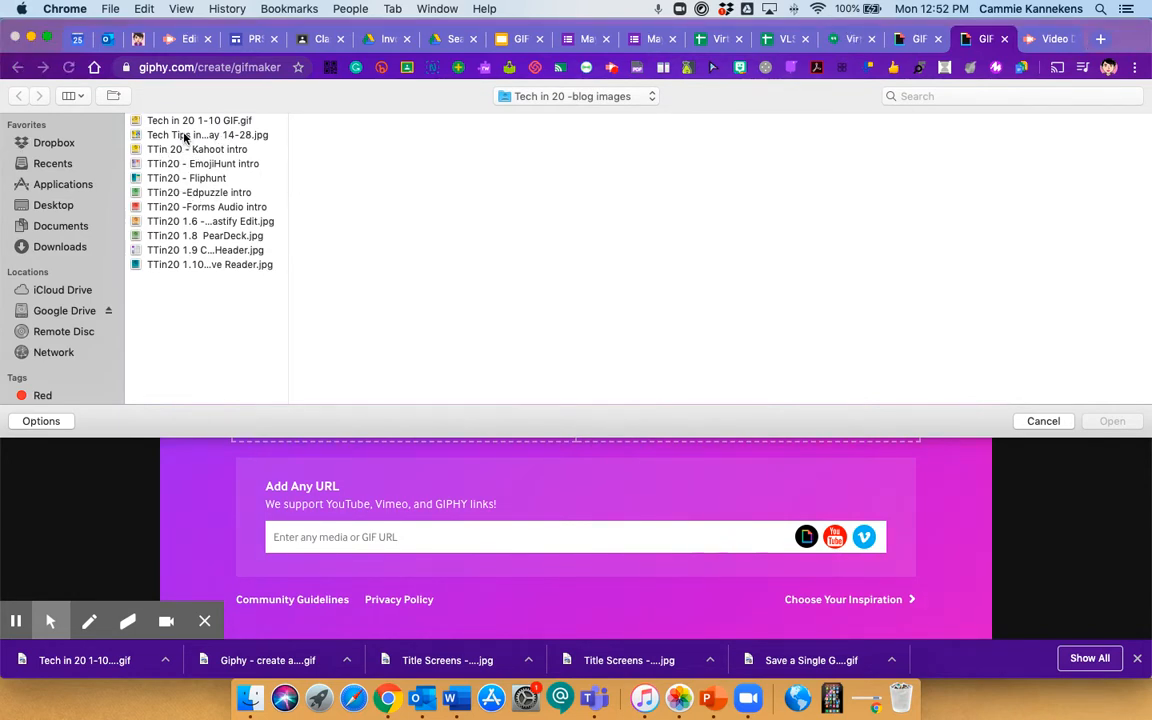
click(196, 148)
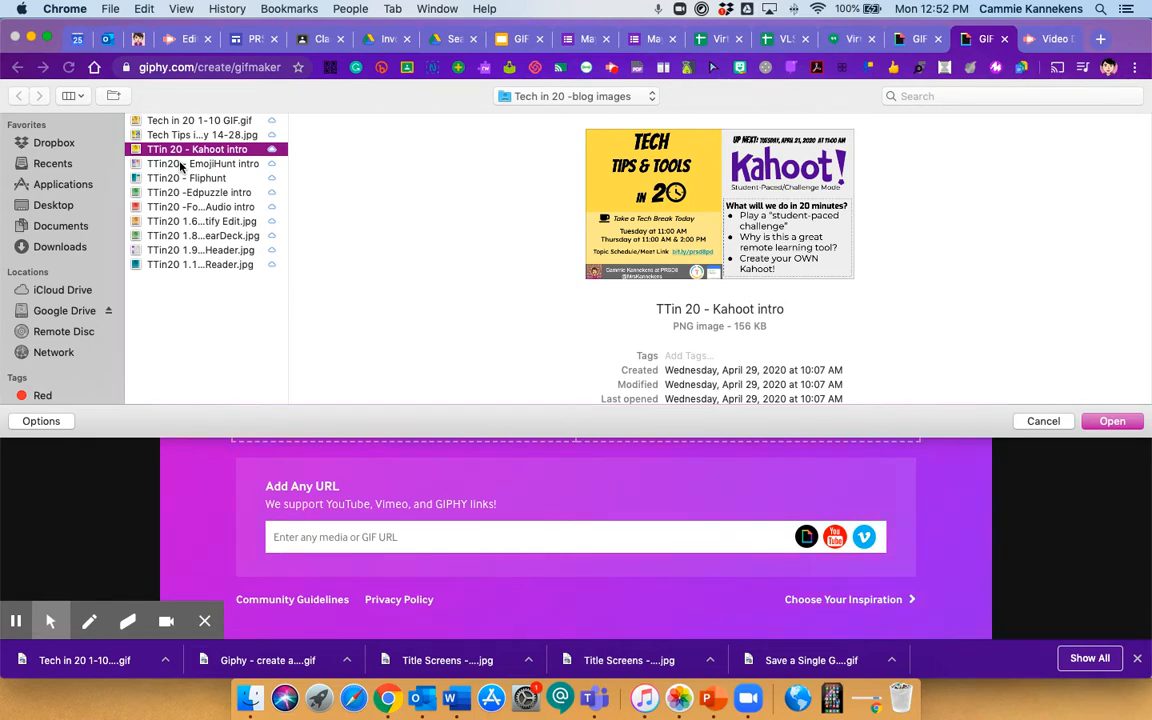
click(186, 178)
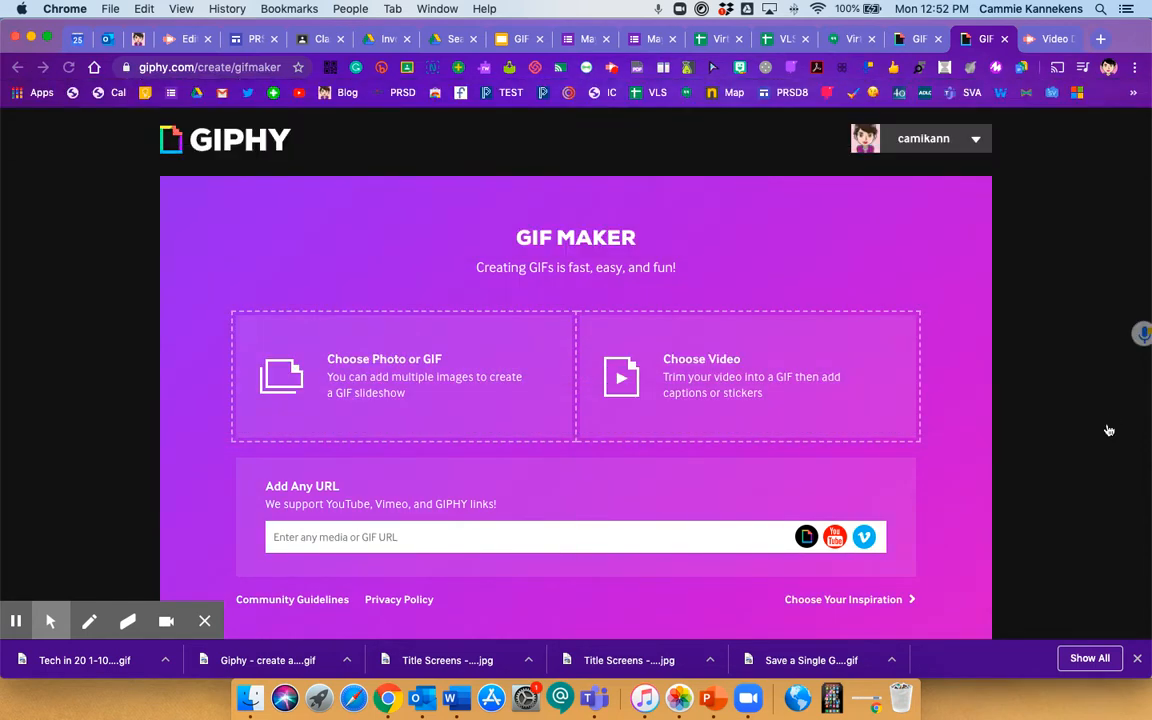
Set each image's duration to 1.3 seconds and continue to decorating.
click(402, 376)
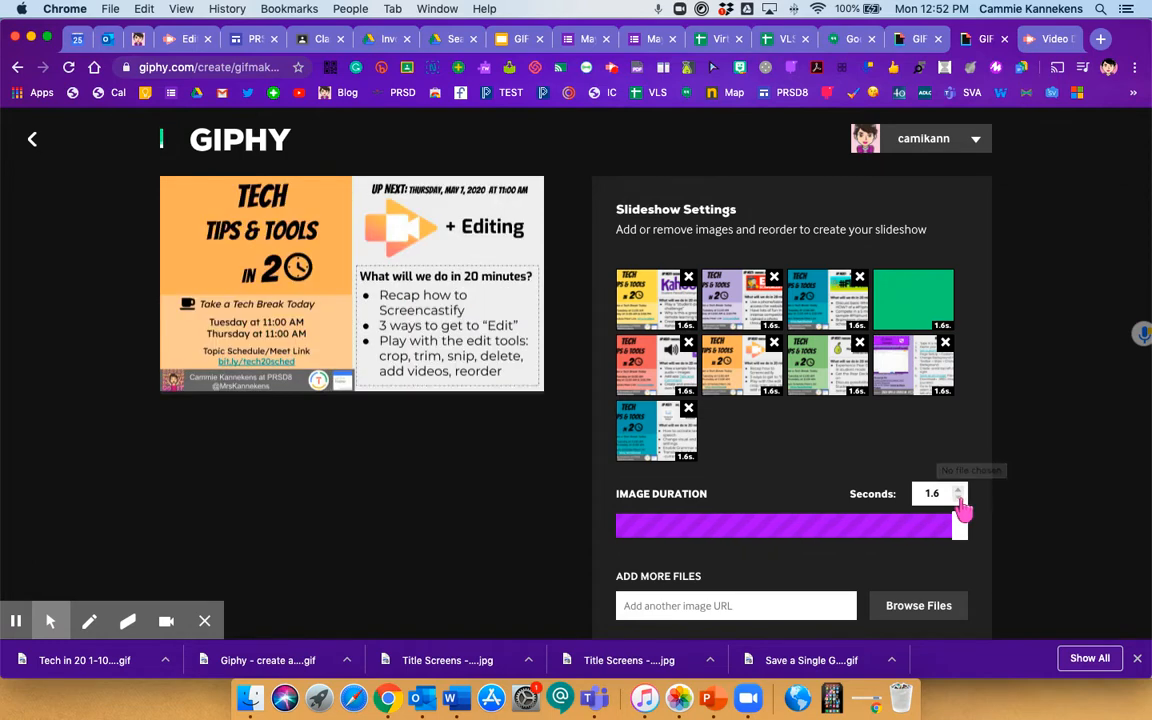
click(956, 500)
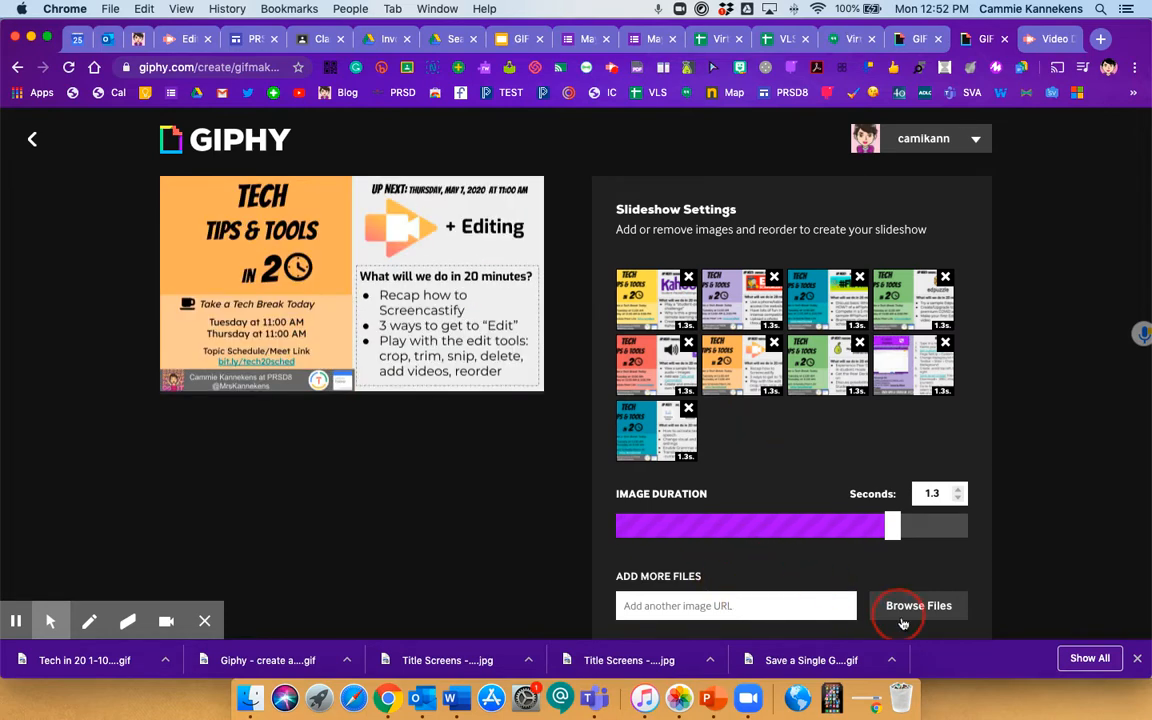
scroll(down, 3)
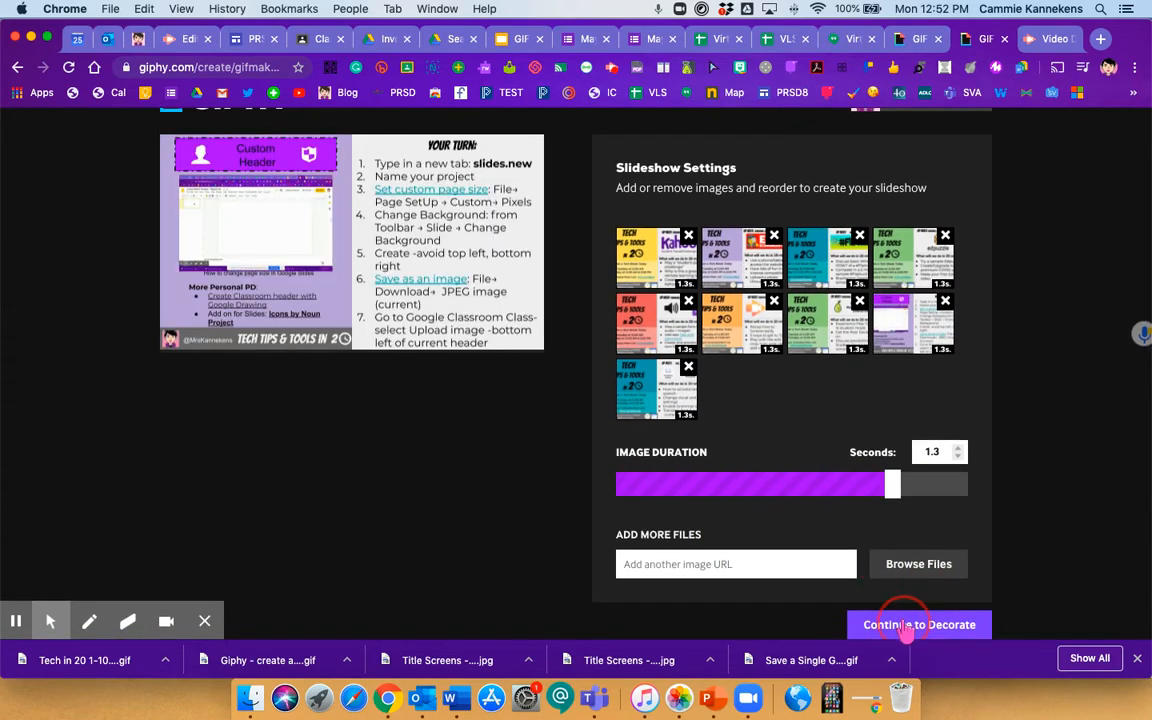
click(918, 624)
text(Tech Tips in 20)
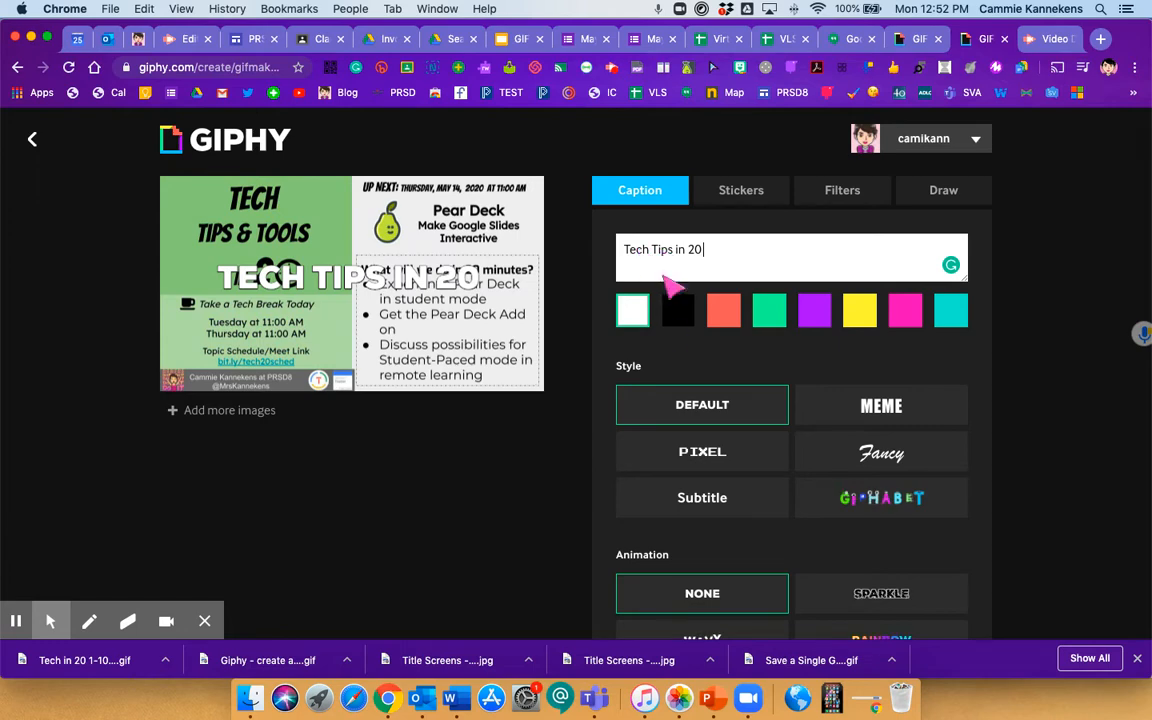
Caption the slideshow 'Tech Tips in 20' and switch to the sticker gallery.
scroll(down, 3)
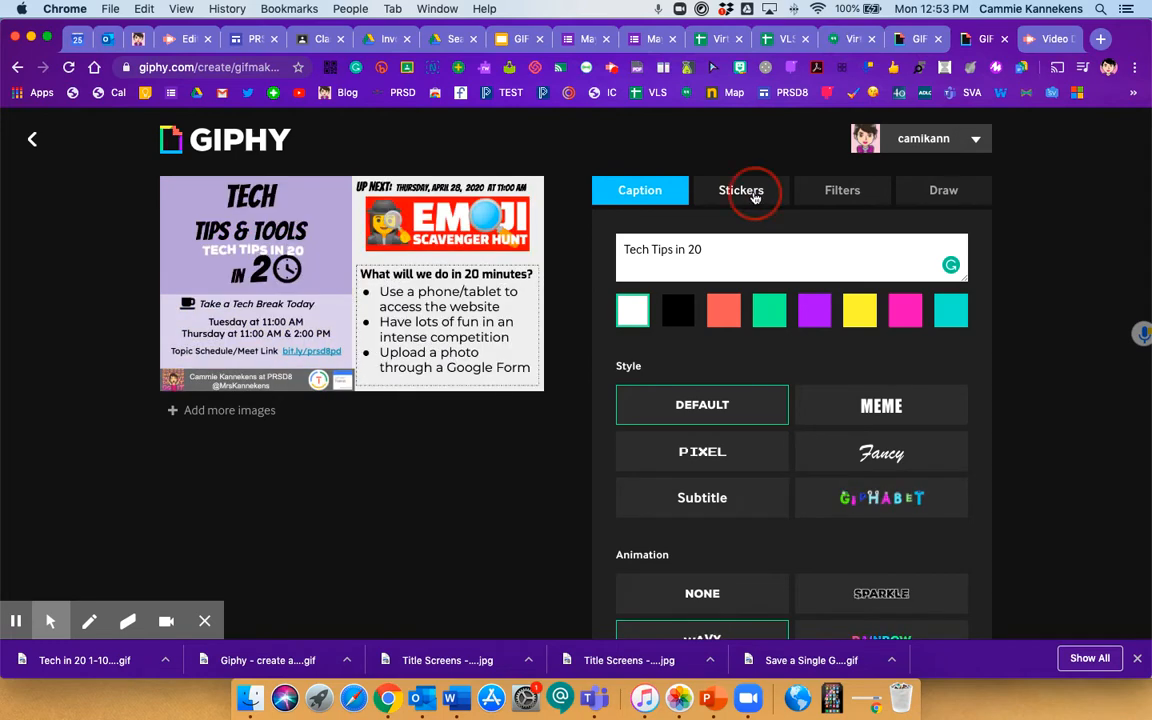
click(740, 190)
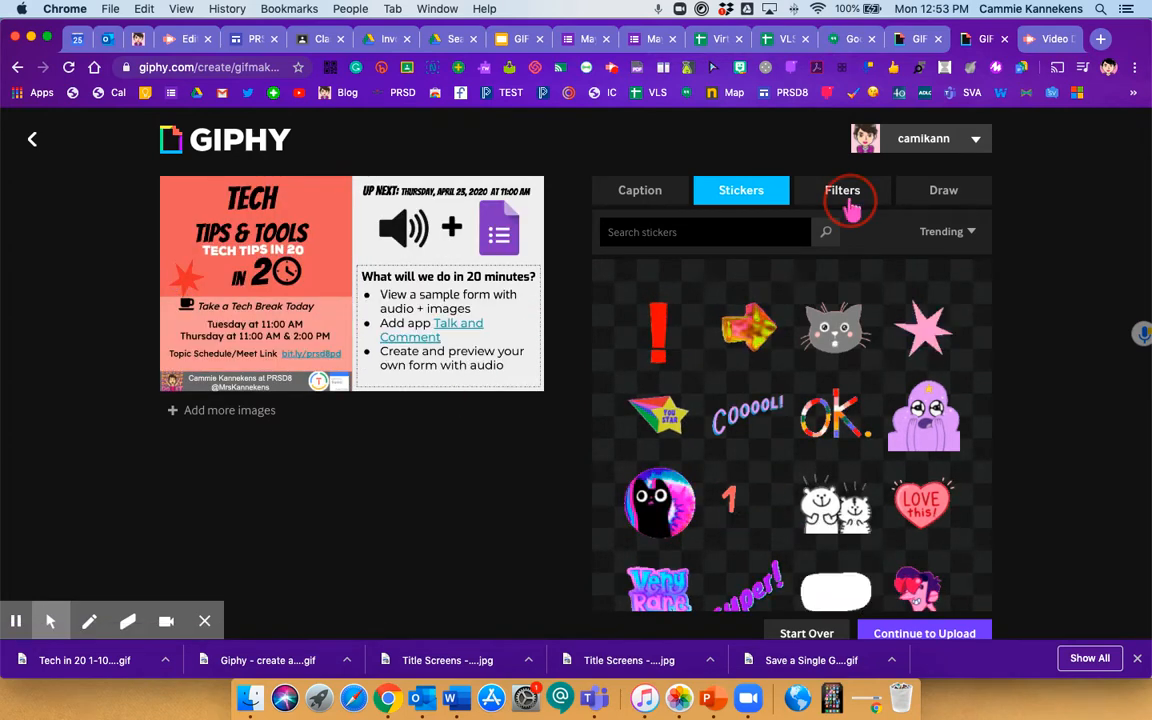
With the red starburst sticker placed, bring up the filter styles list.
click(842, 190)
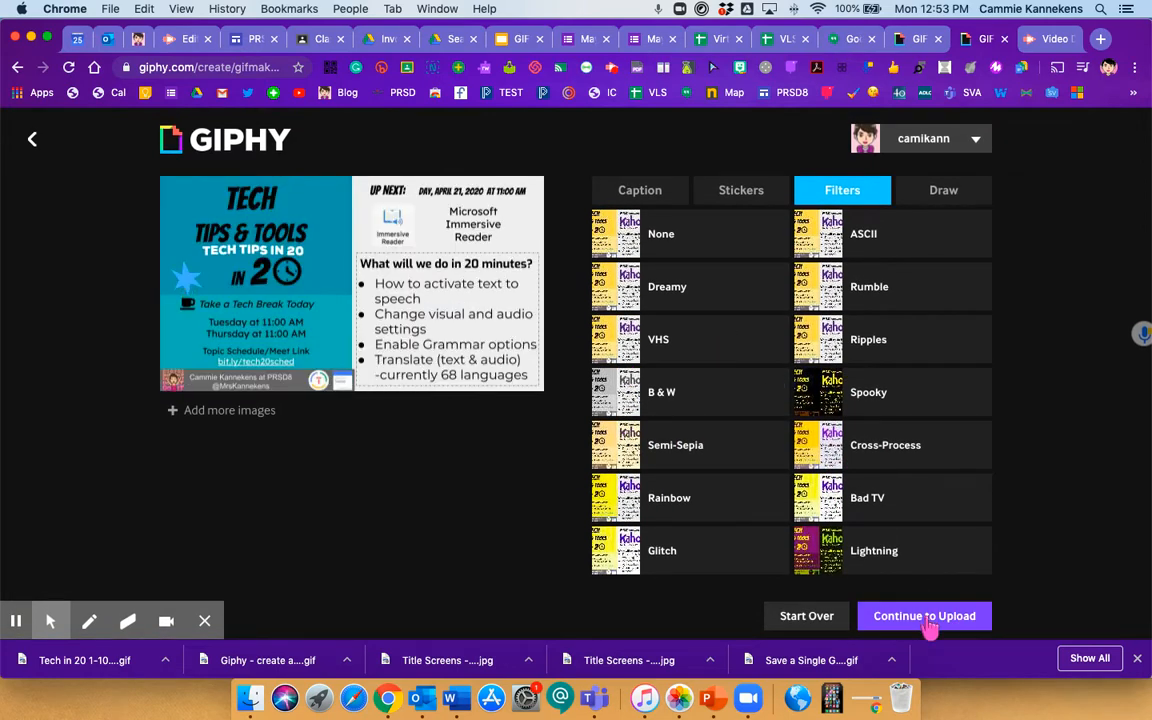
Continue to upload and publish the unfiltered slideshow to GIPHY.
click(924, 616)
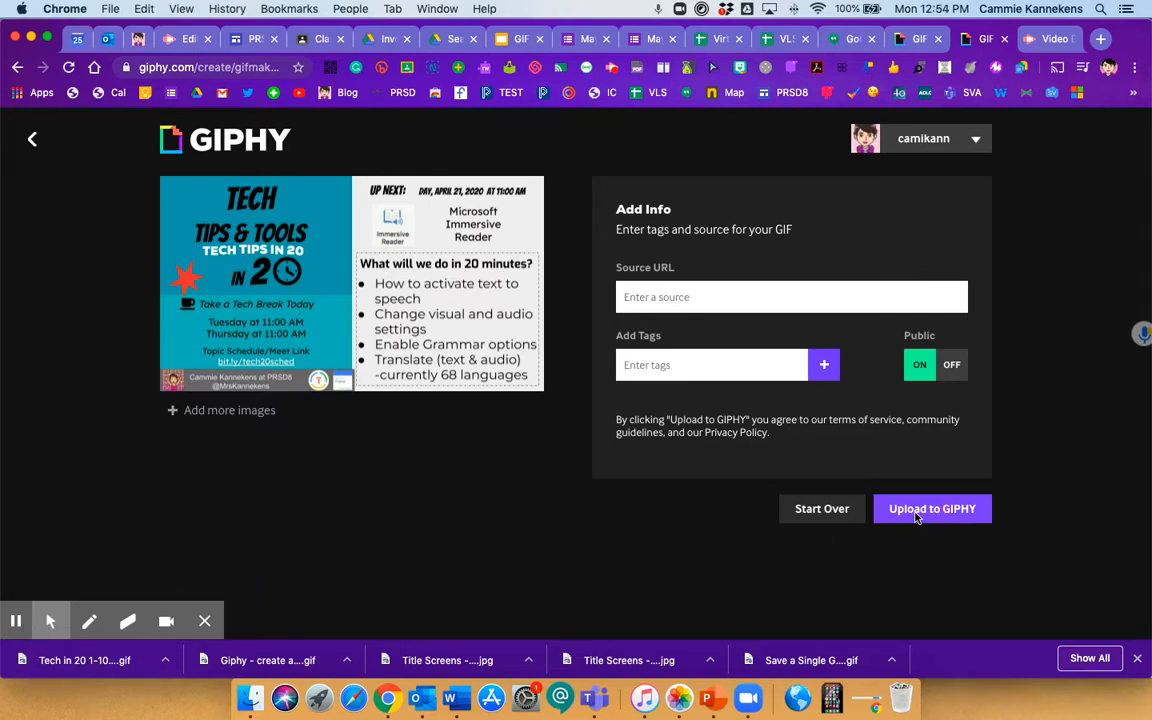
click(932, 508)
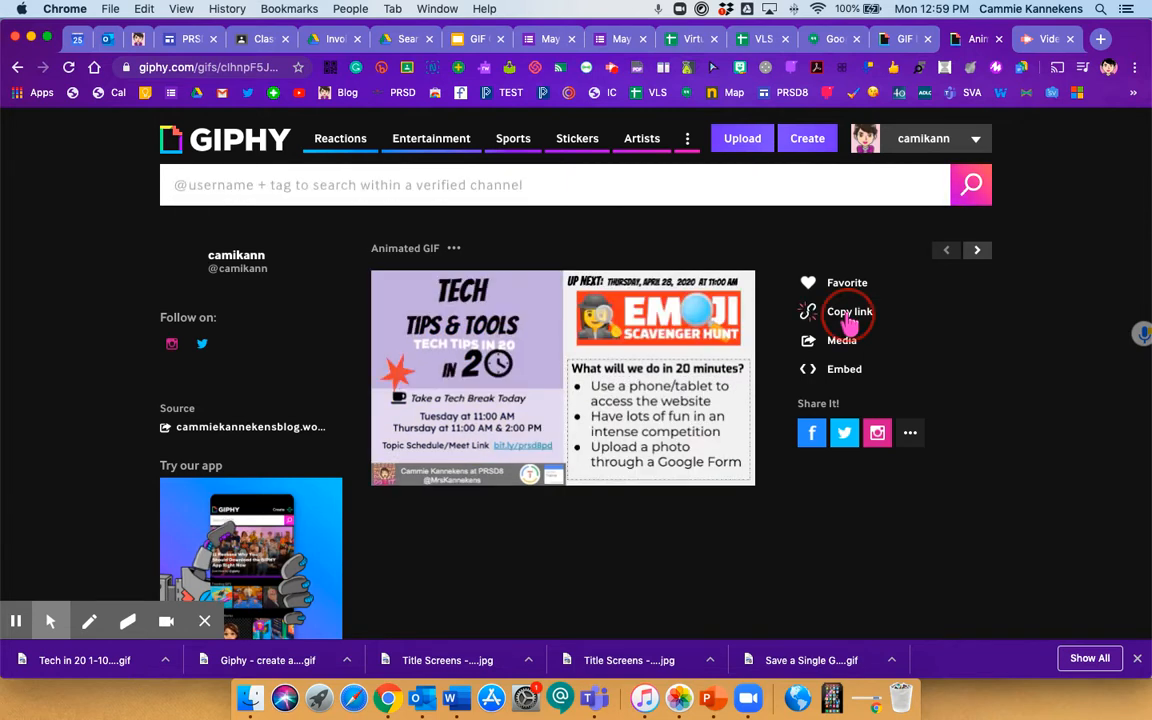
click(848, 312)
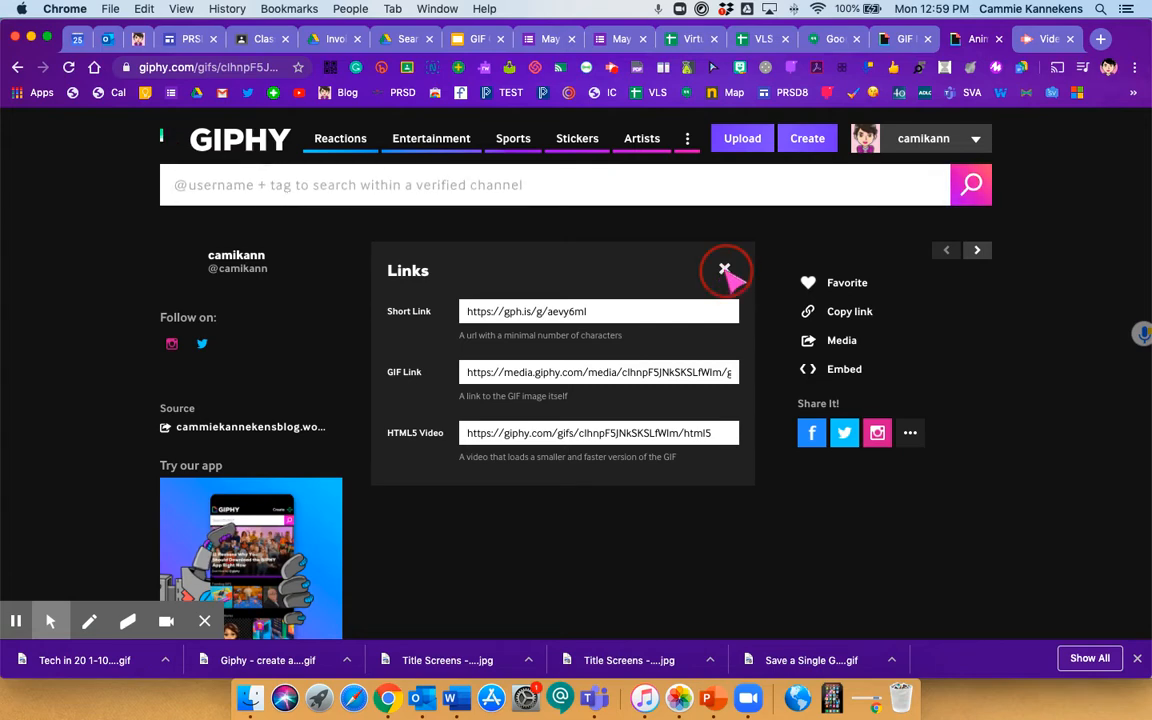
click(724, 268)
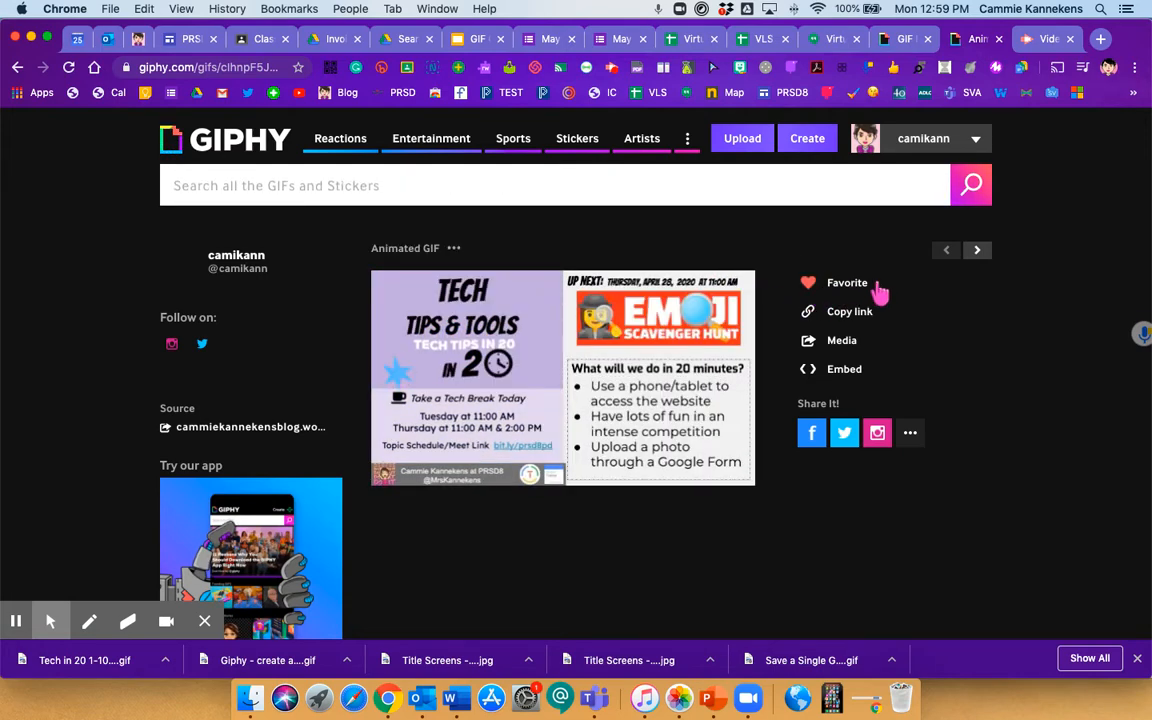
click(924, 138)
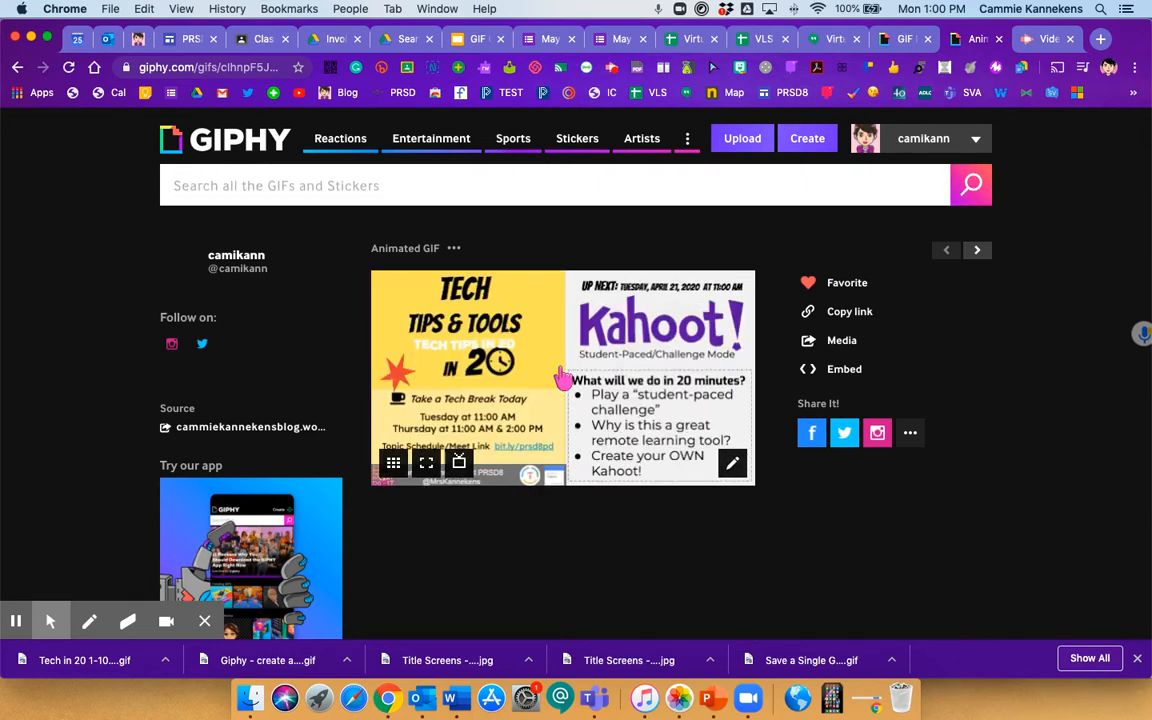
Save the published GIF to the blog images folder as 'Tech Tips in 20'.
right_click(564, 378)
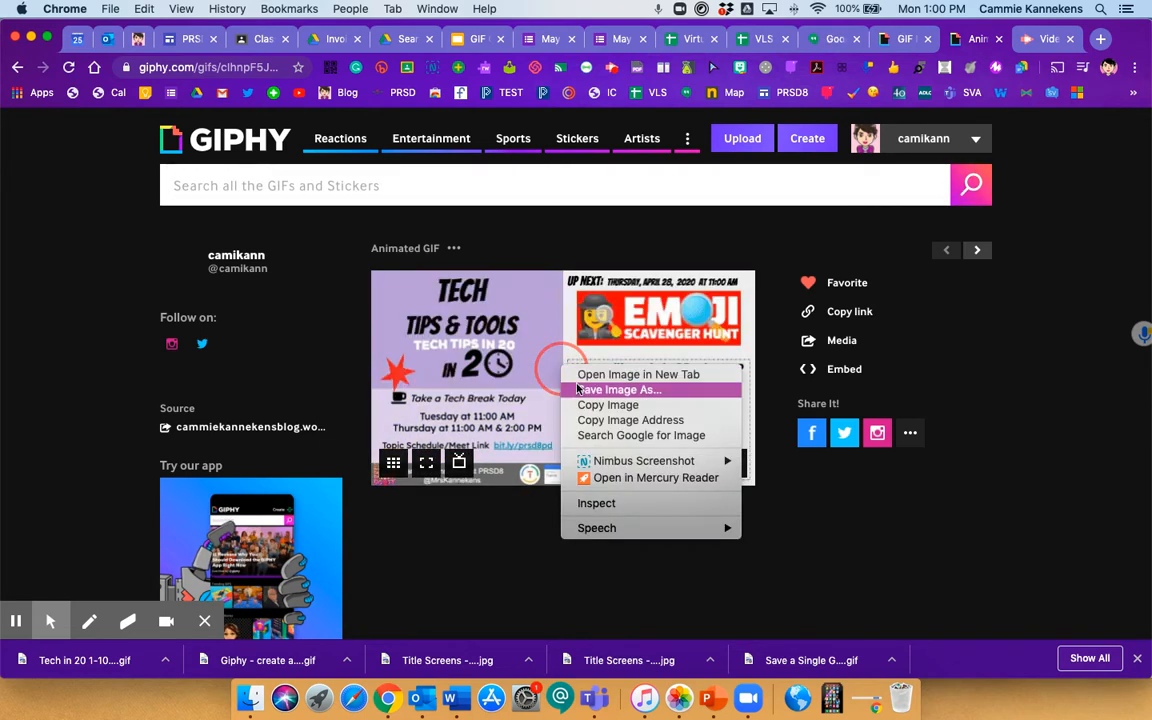
click(580, 396)
text(T)
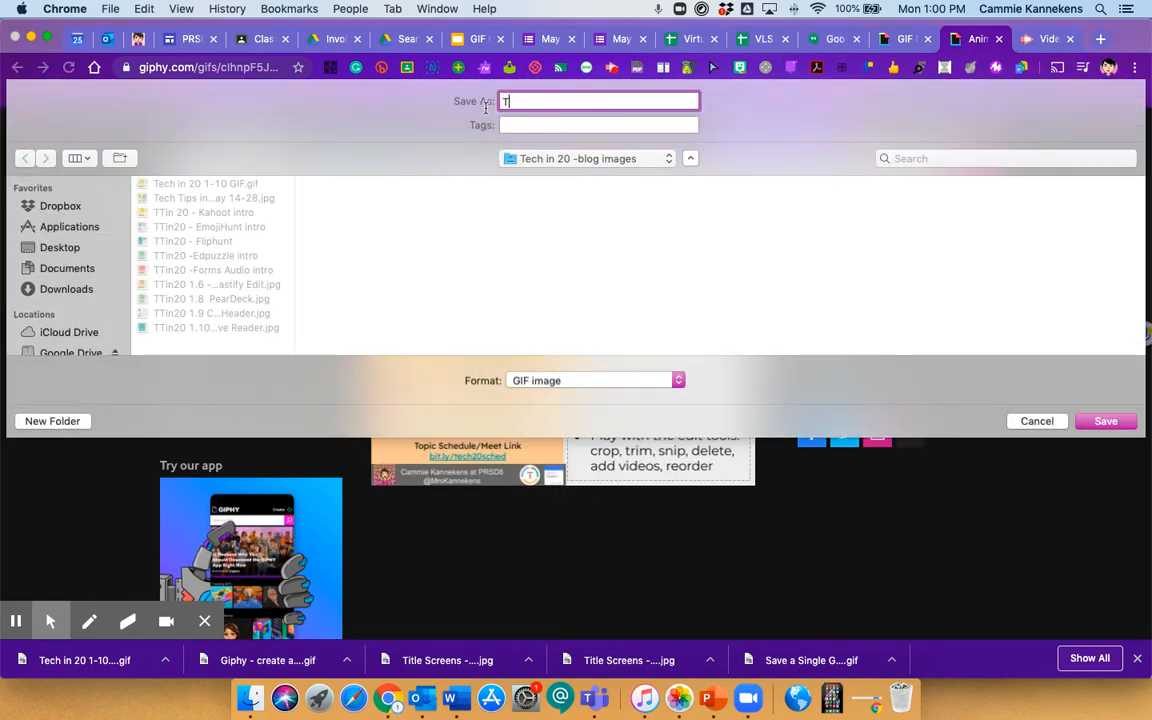
text(ech Tips in 20)
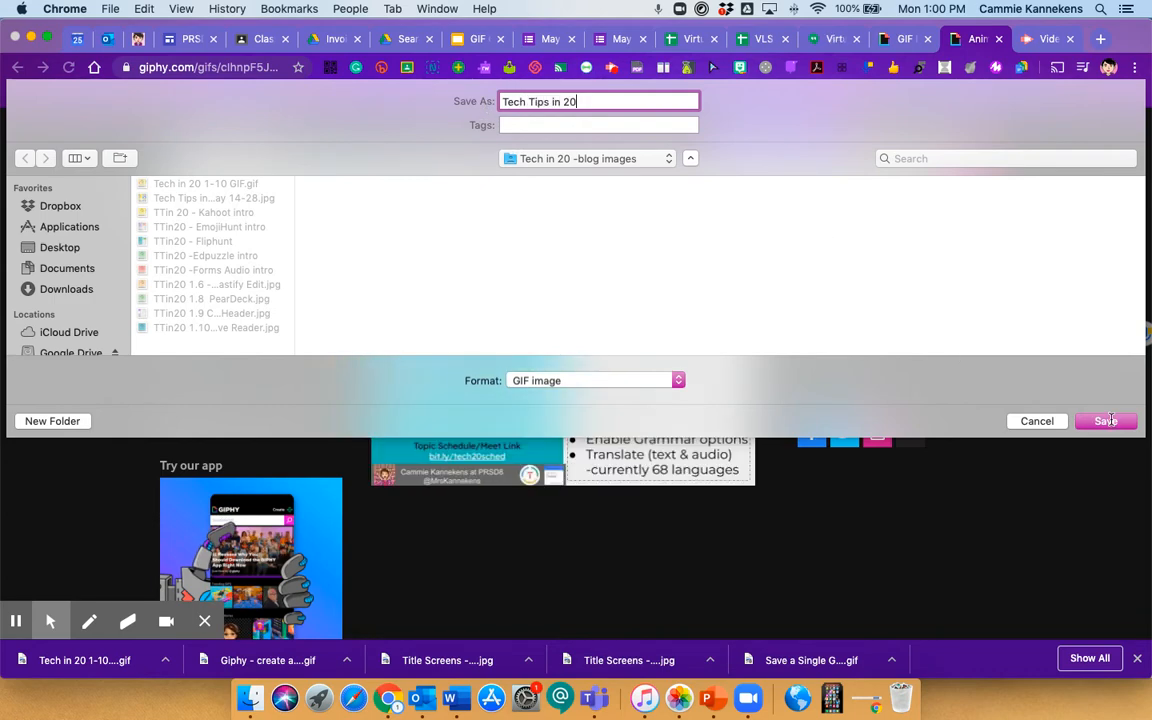
click(1106, 420)
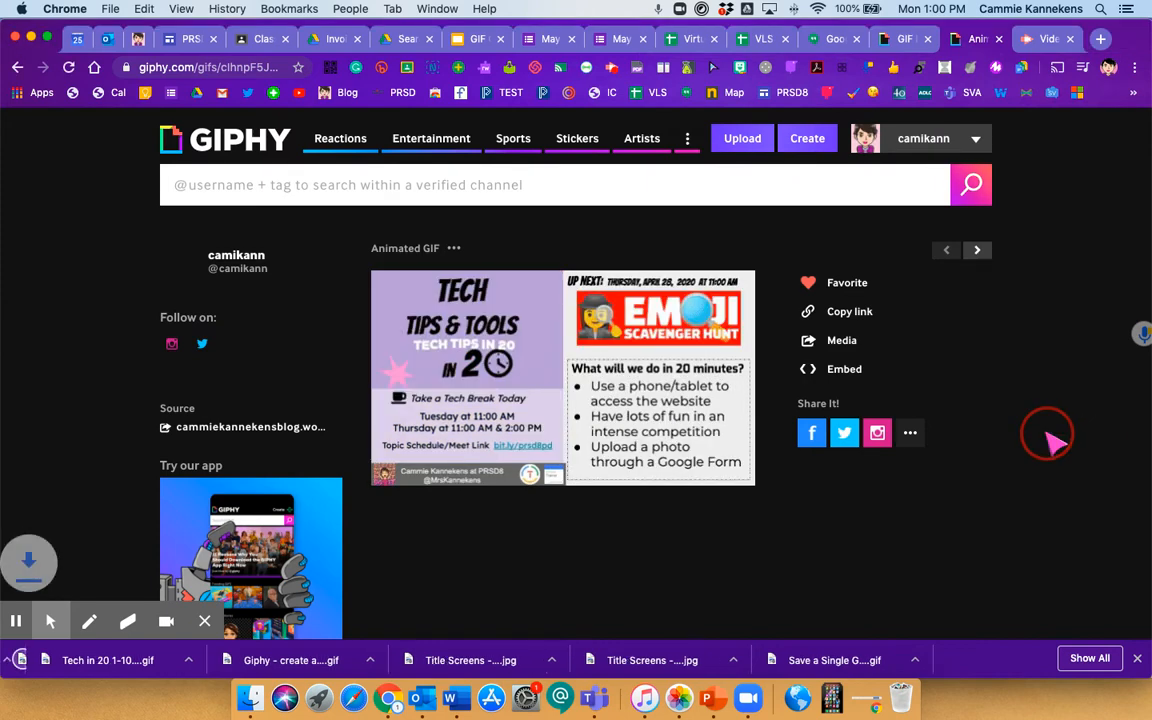